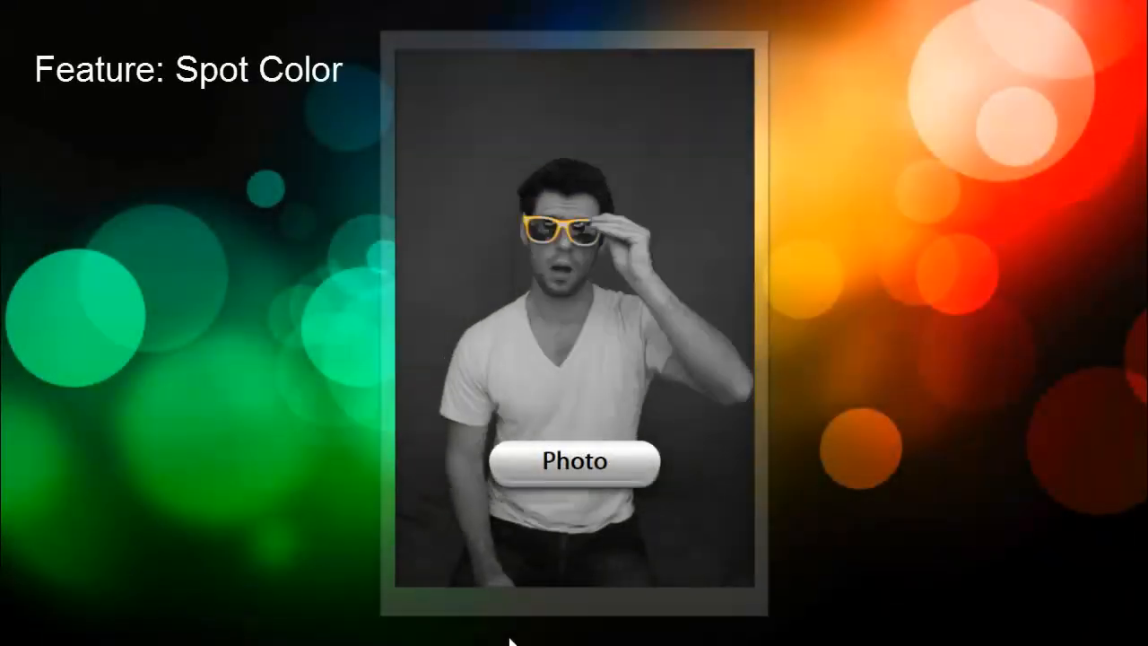
- Capture a Spot Color photo keeping only the yellow glasses in color, then dismiss the review
click(574, 463)
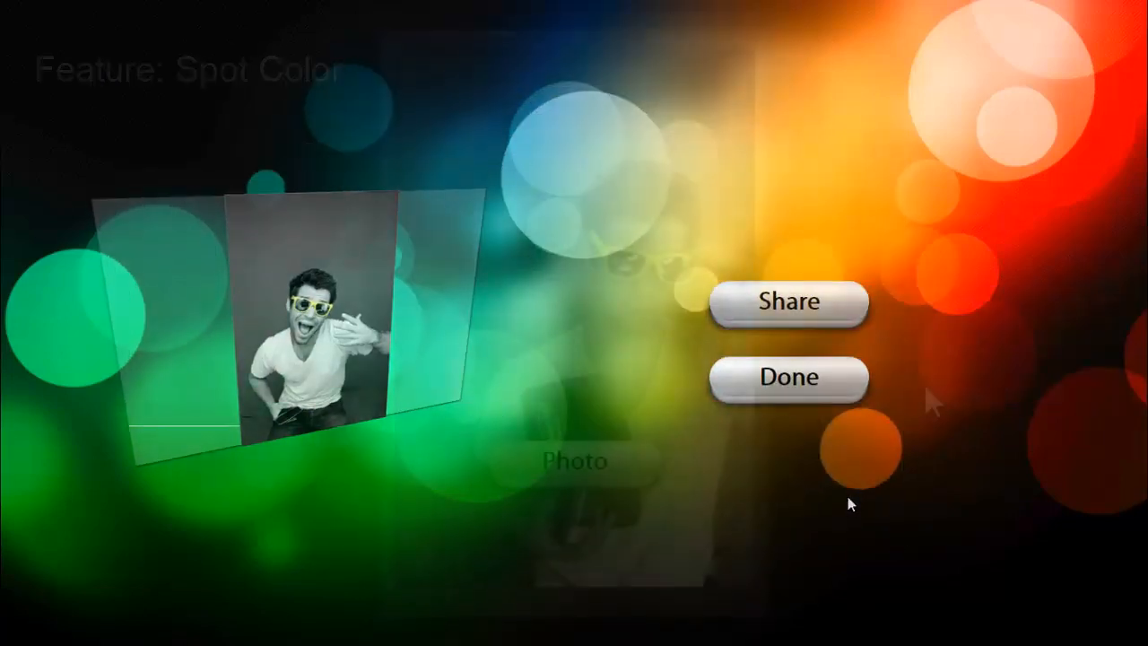
click(790, 376)
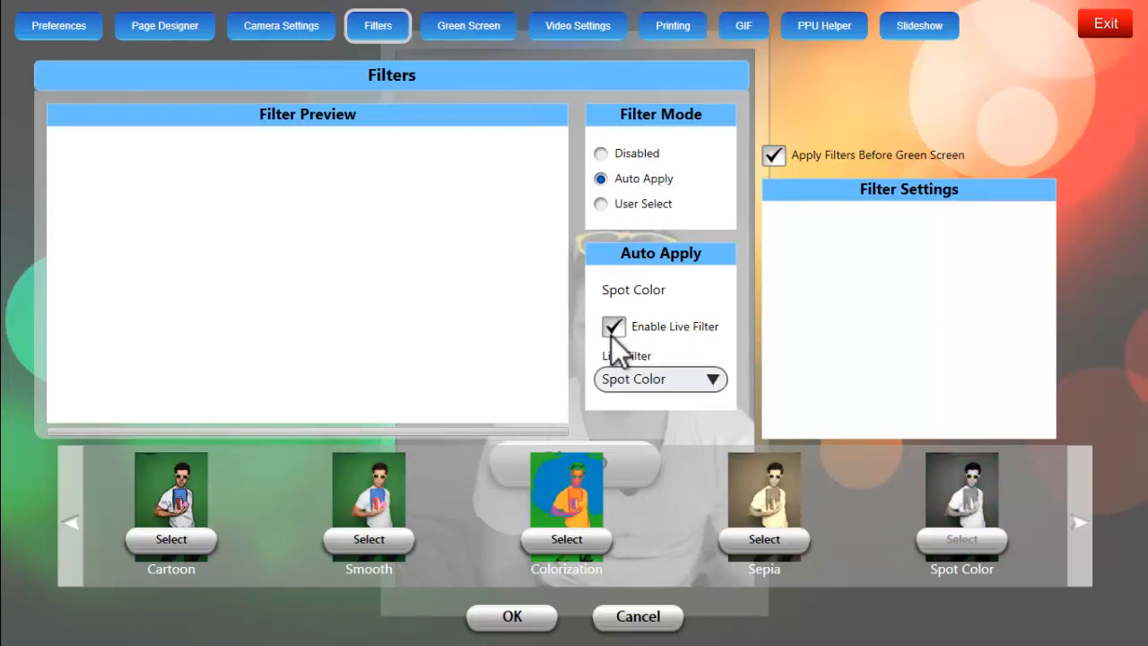
- Turn on Enable Live Filter so Spot Color is applied live under Auto Apply
click(660, 378)
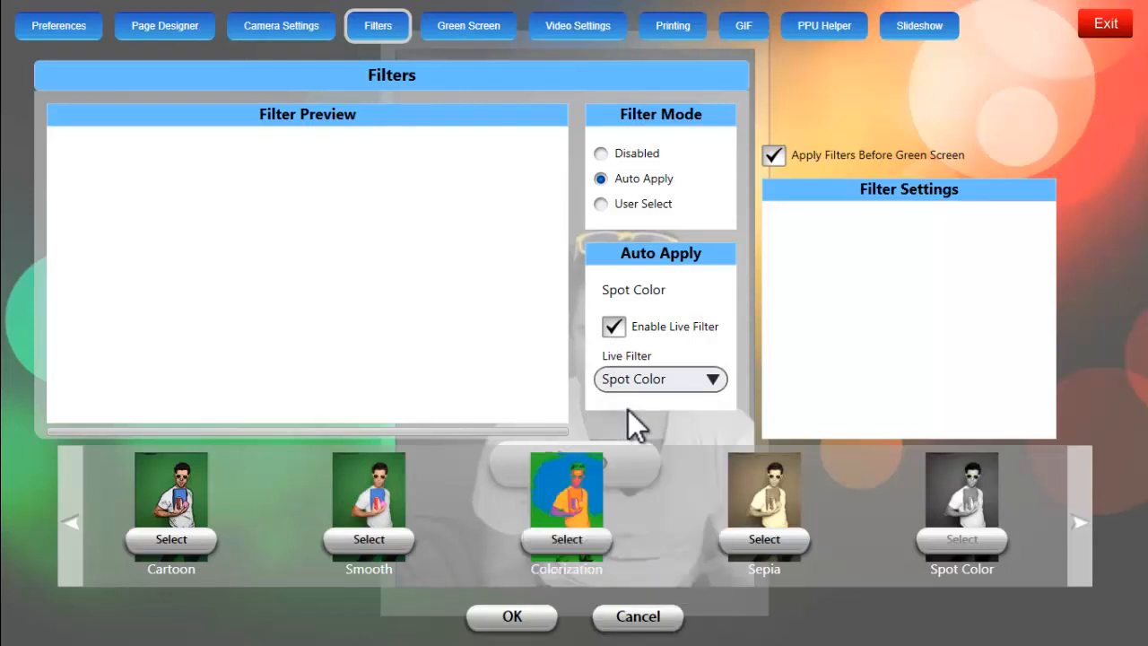
mouse_move(960, 511)
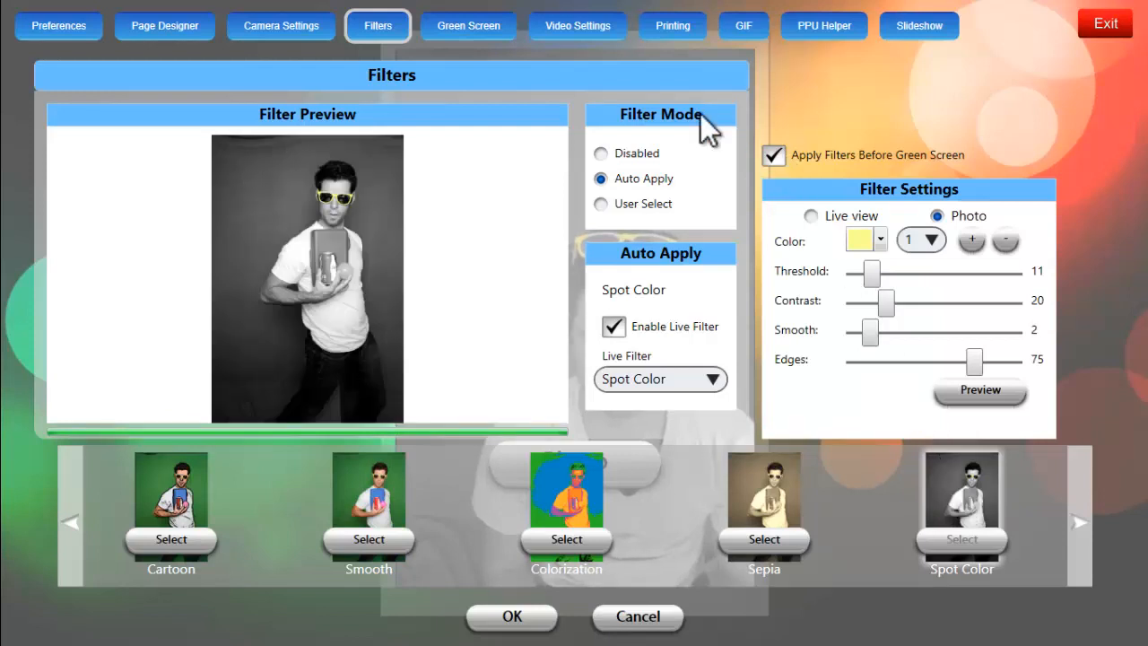
mouse_move(822, 230)
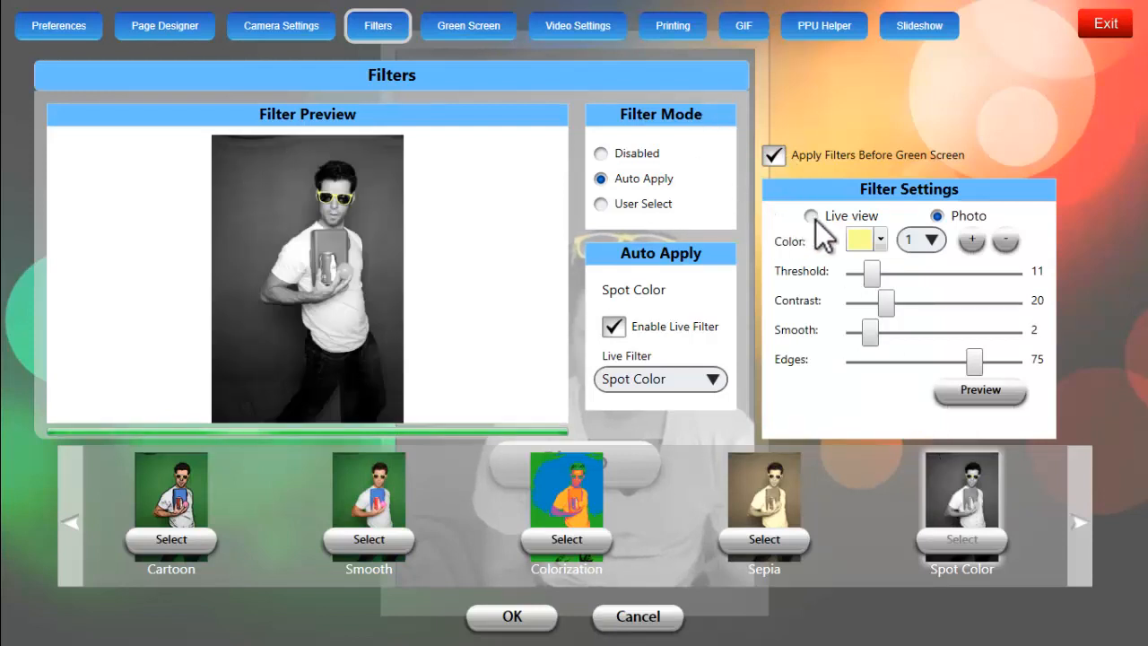
- Compare the Spot Color Live view and Photo settings, checking the photo target colour, ending on Live view
click(811, 215)
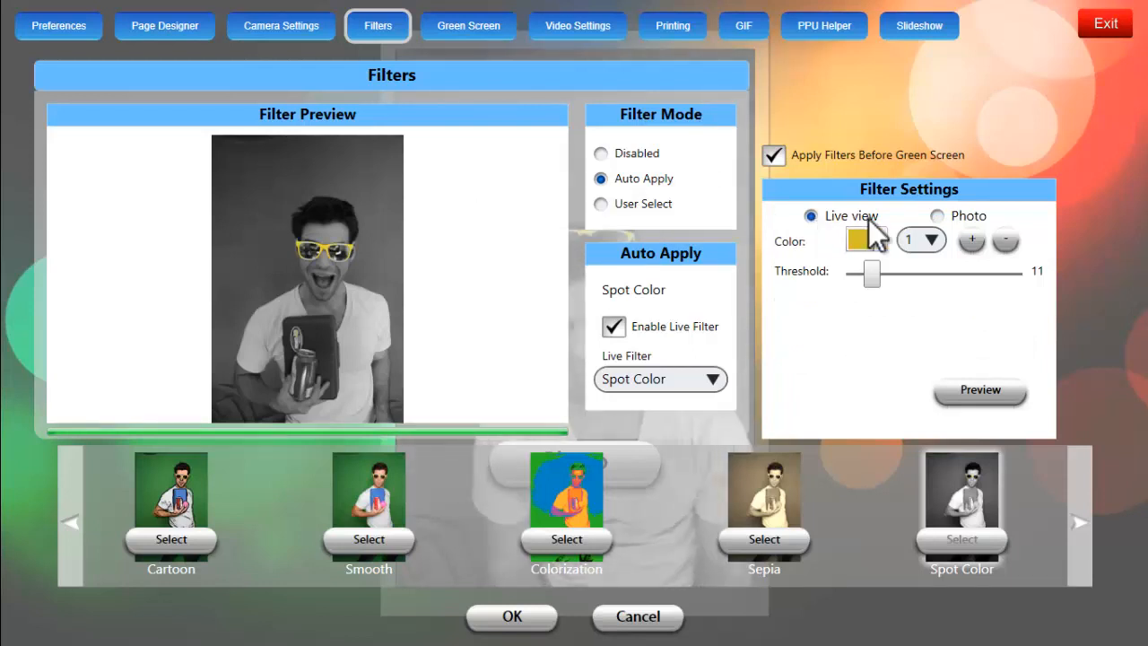
click(936, 215)
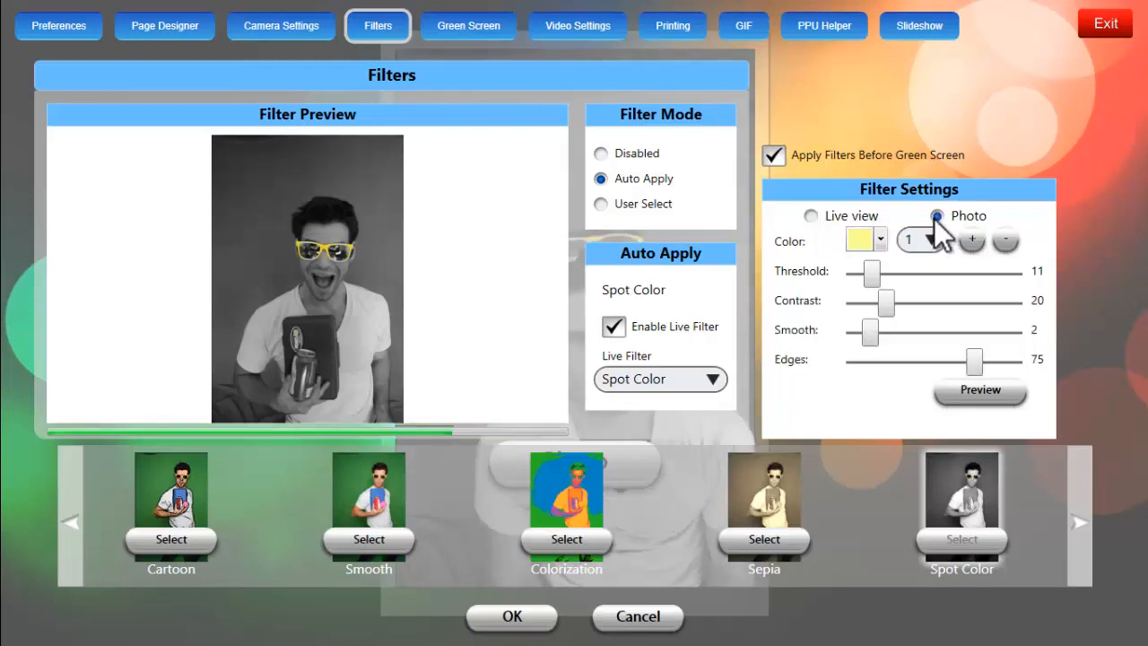
click(811, 216)
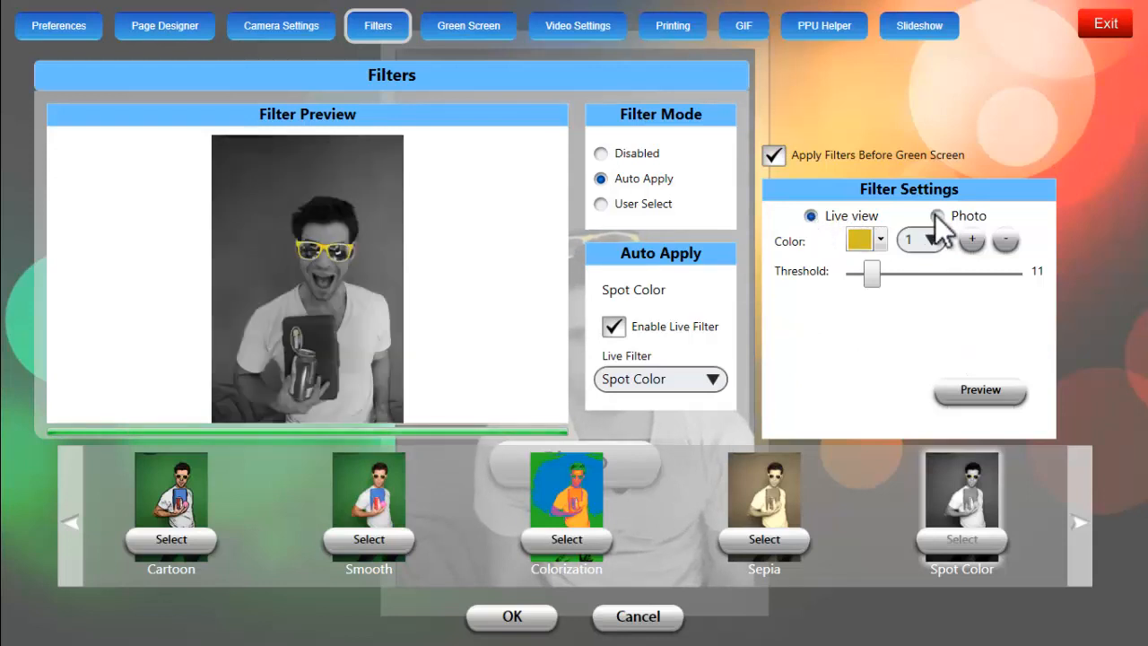
click(936, 215)
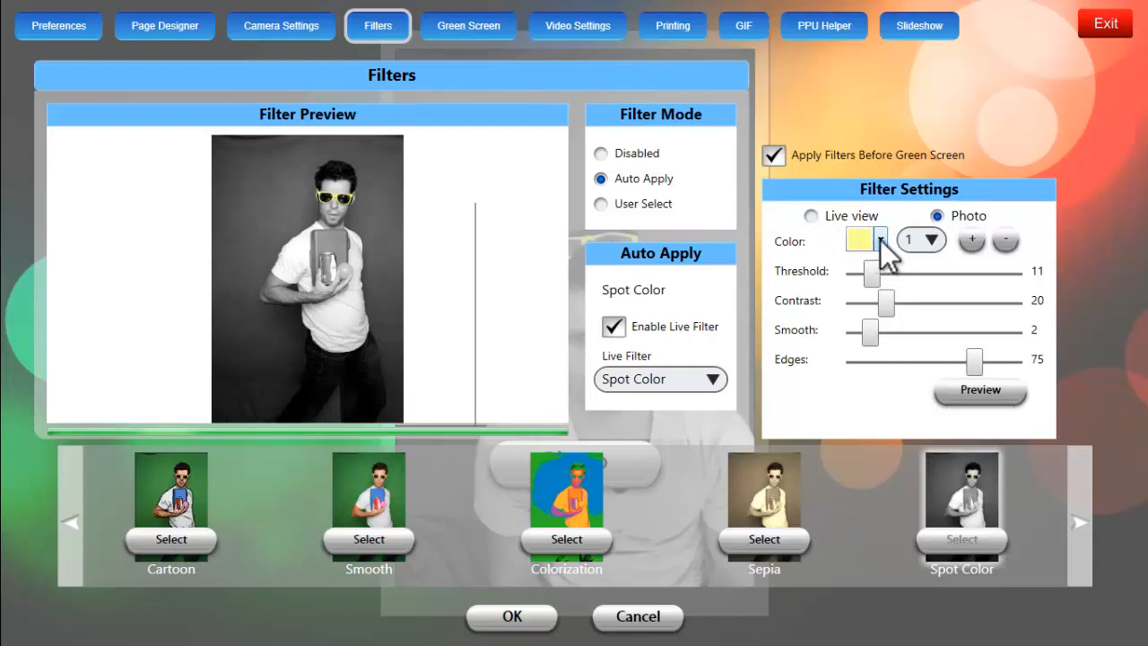
click(879, 240)
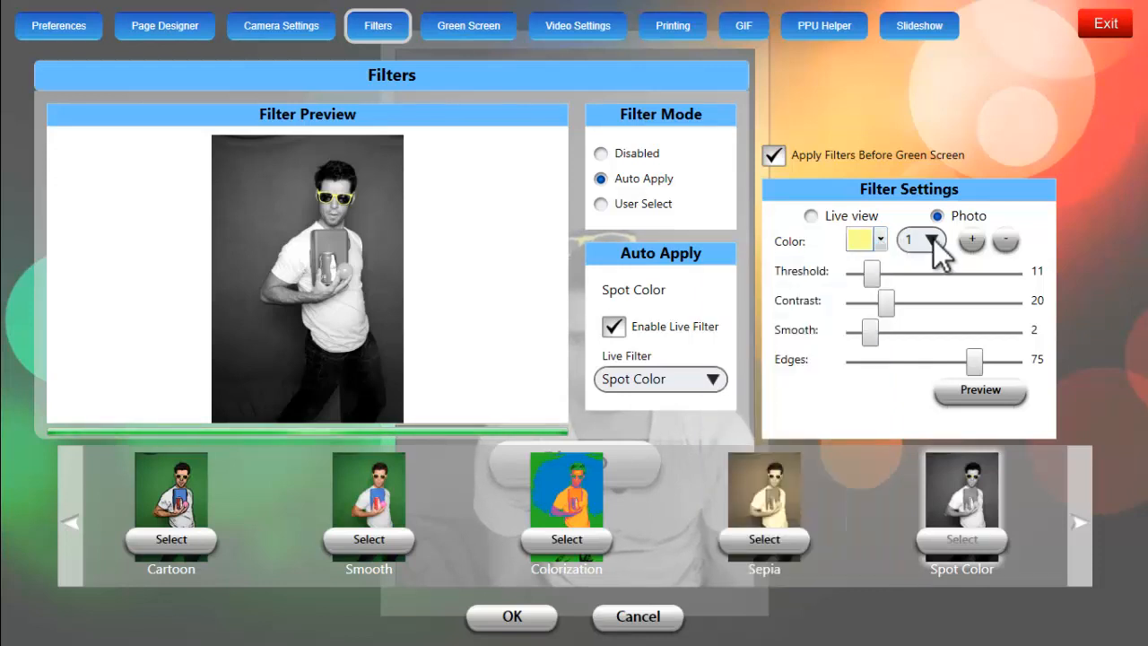
click(811, 215)
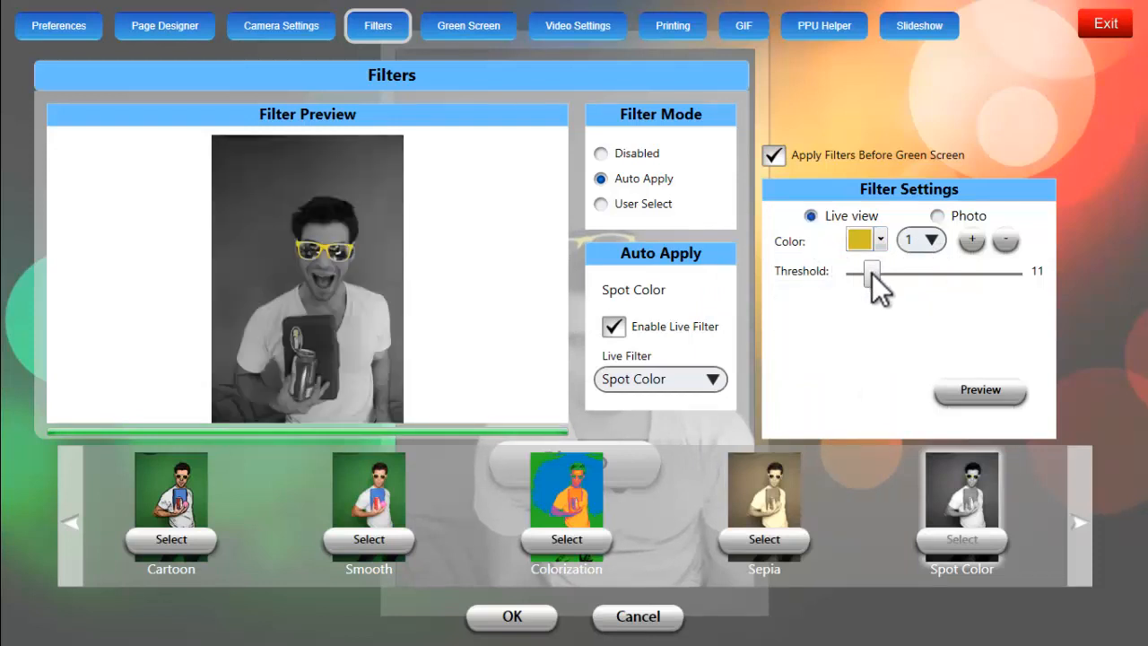
- Test live-view thresholds up to 100, then preview a low value around 12 keeping only the blue card
drag(872, 272, 888, 272)
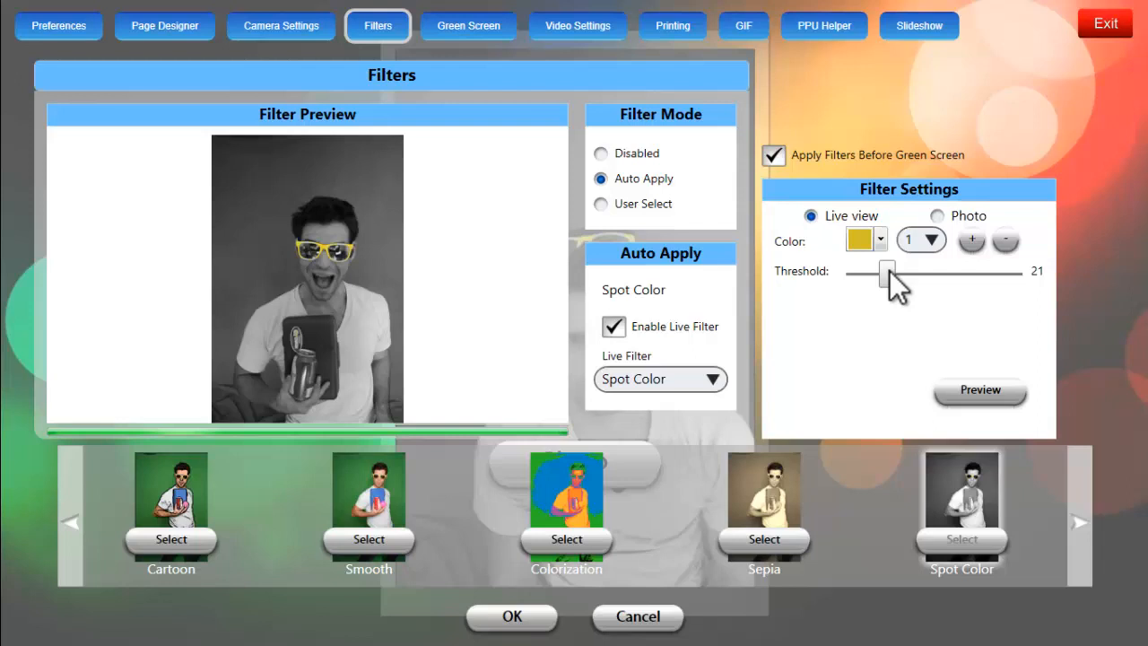
drag(888, 272, 967, 273)
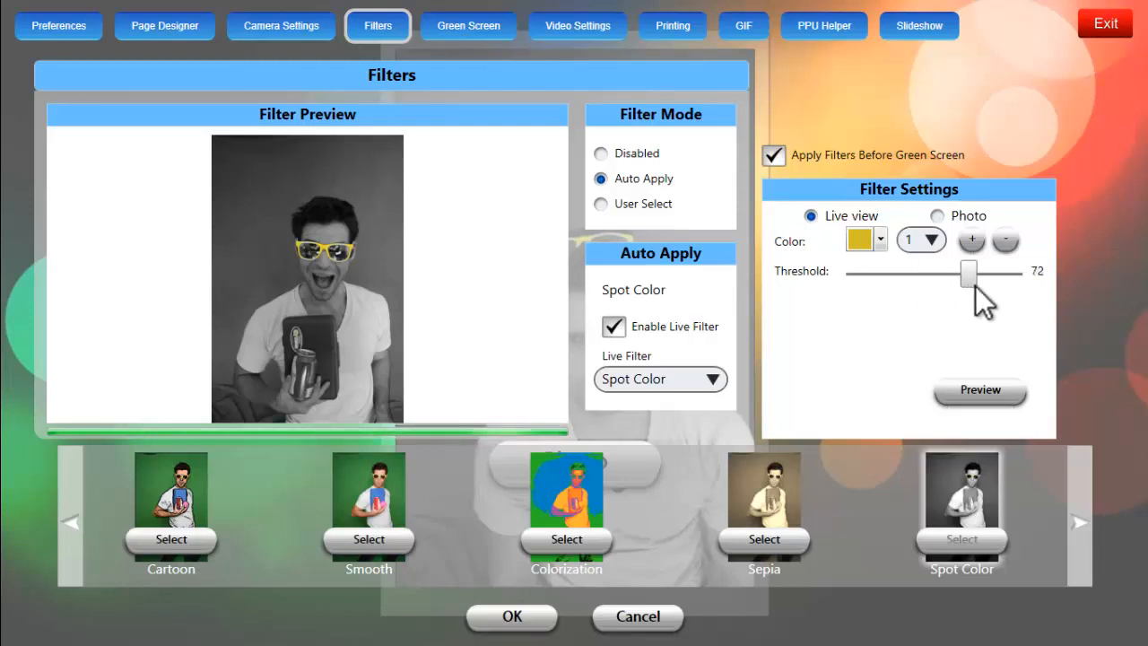
drag(967, 273, 987, 272)
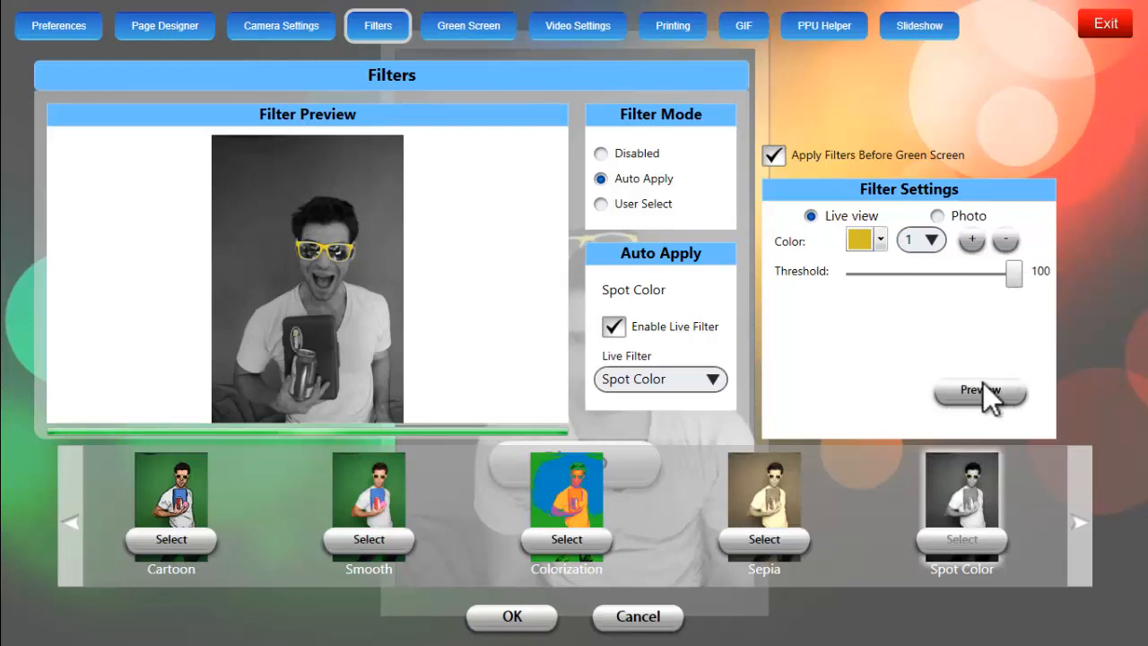
click(979, 389)
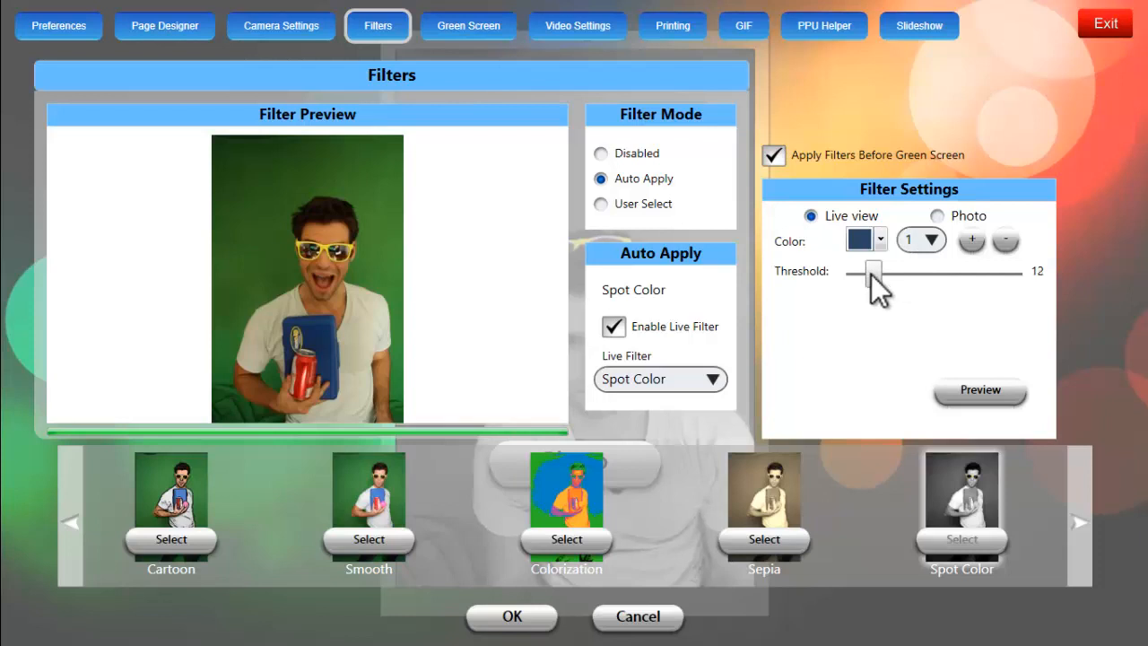
click(980, 389)
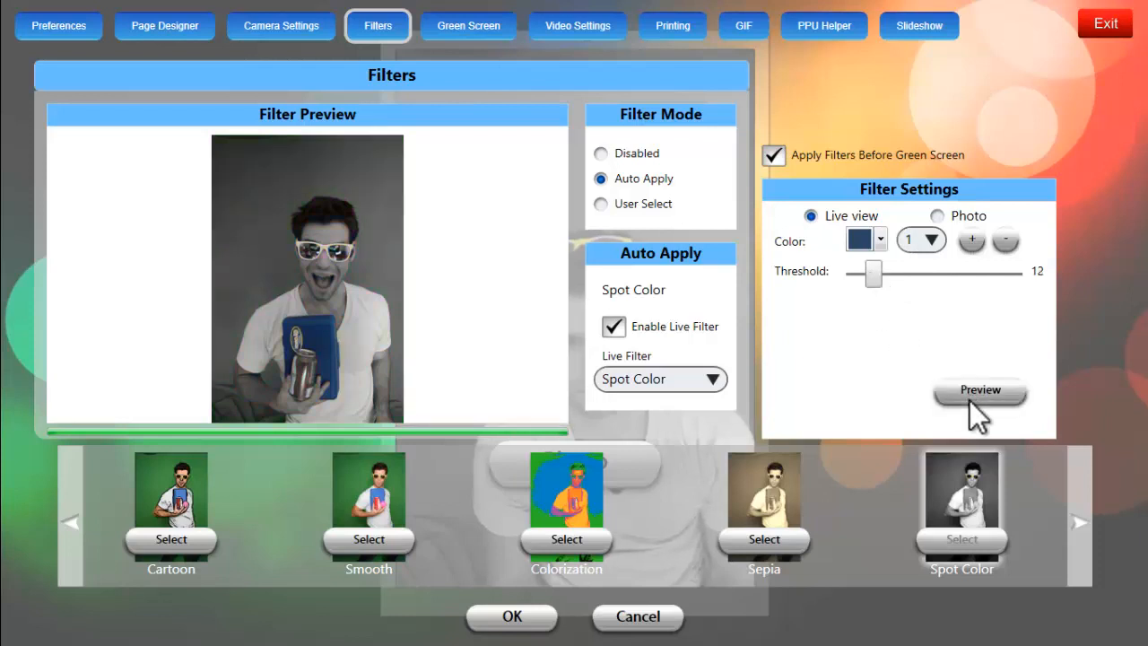
click(979, 389)
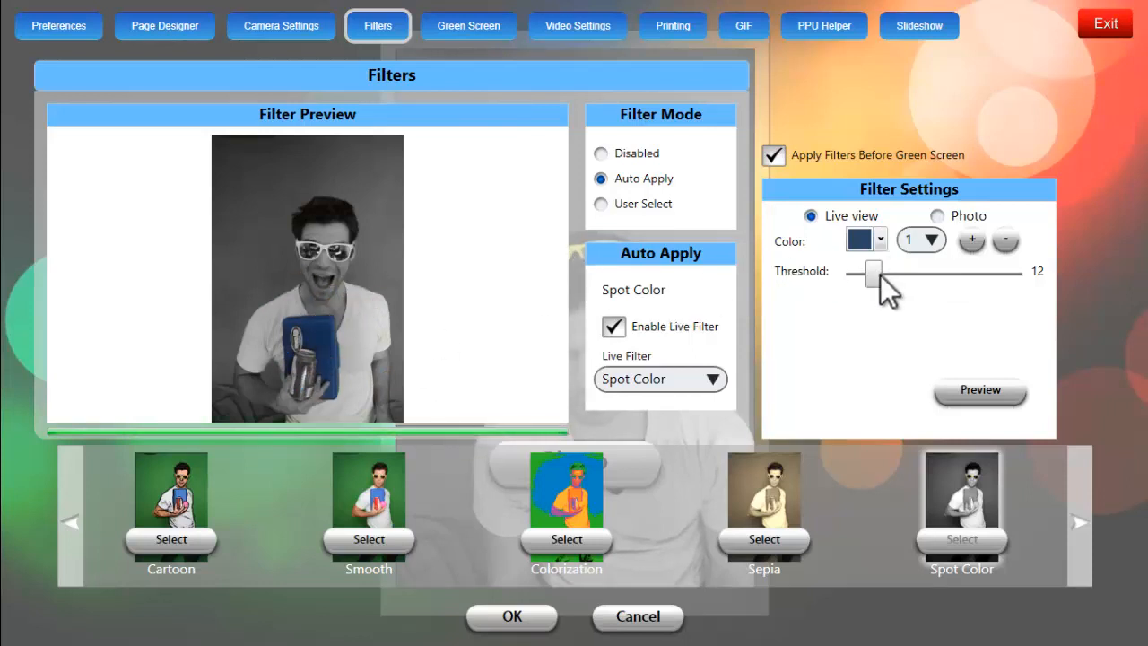
- Nudge the live-view threshold up and down with previews, settling it at 12
drag(872, 273, 881, 273)
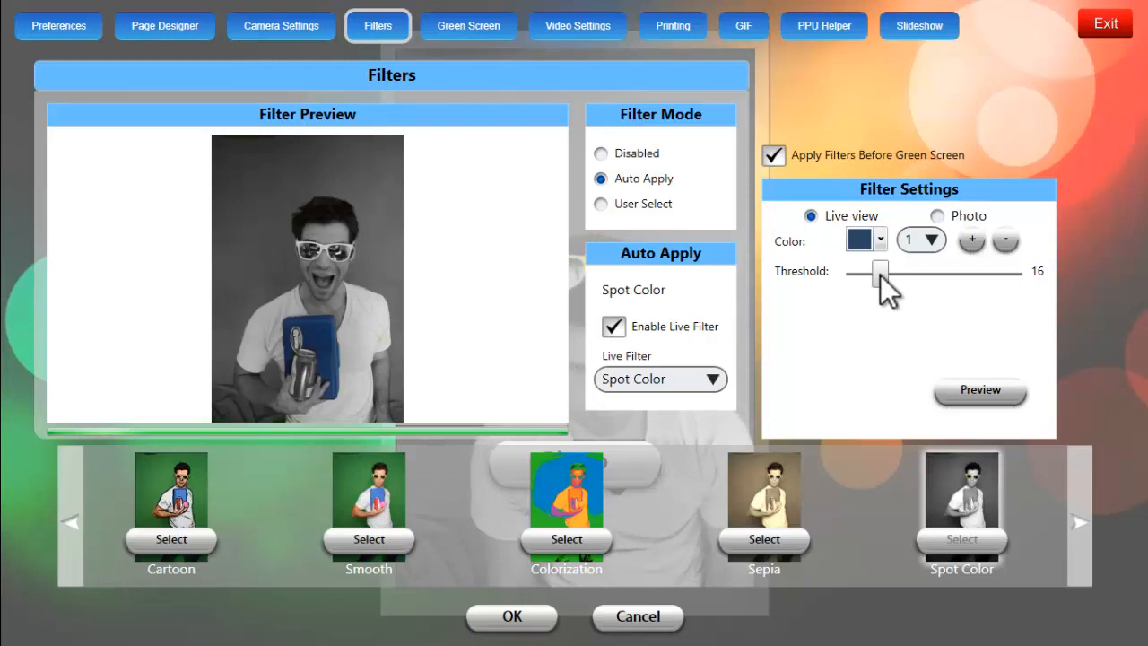
drag(876, 273, 883, 272)
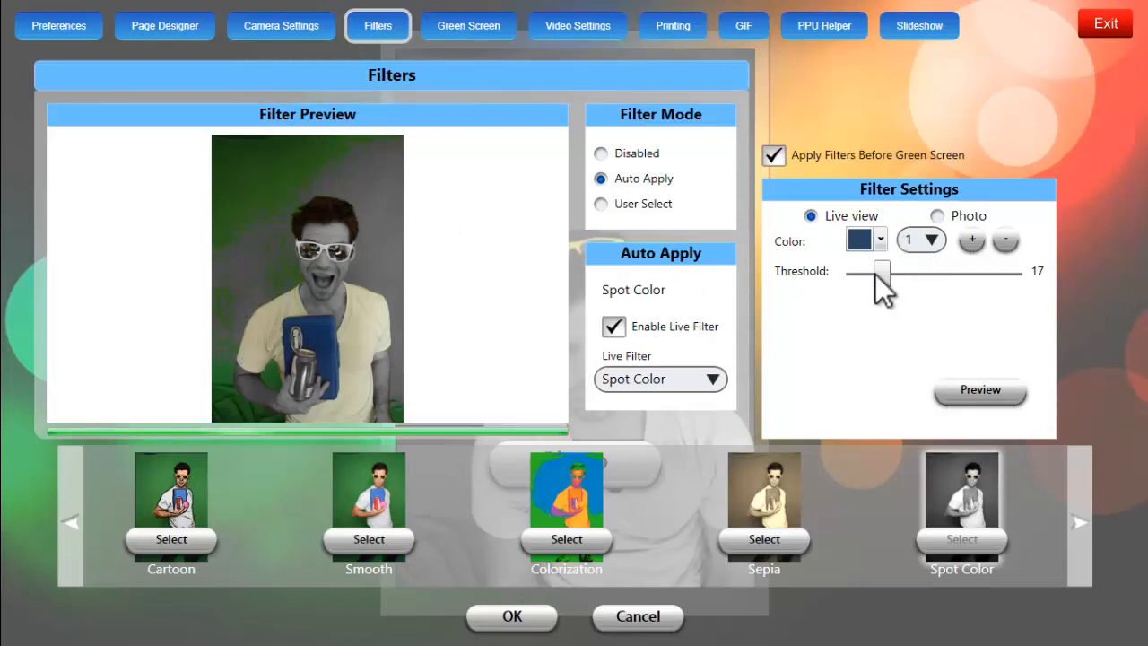
drag(876, 273, 870, 272)
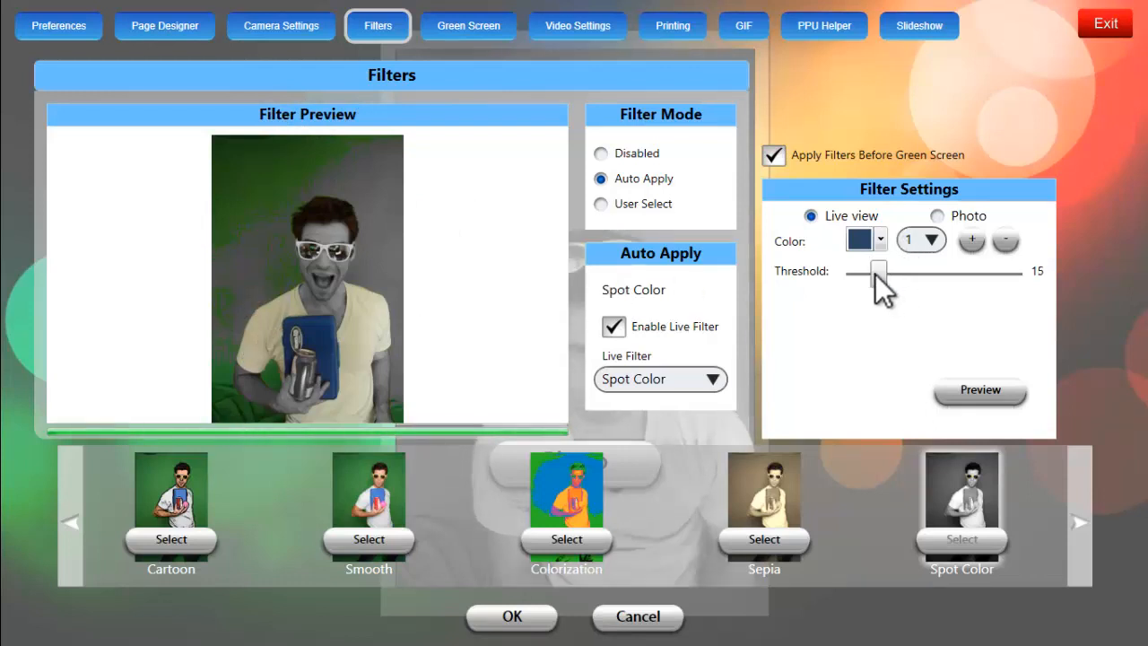
drag(879, 272, 876, 272)
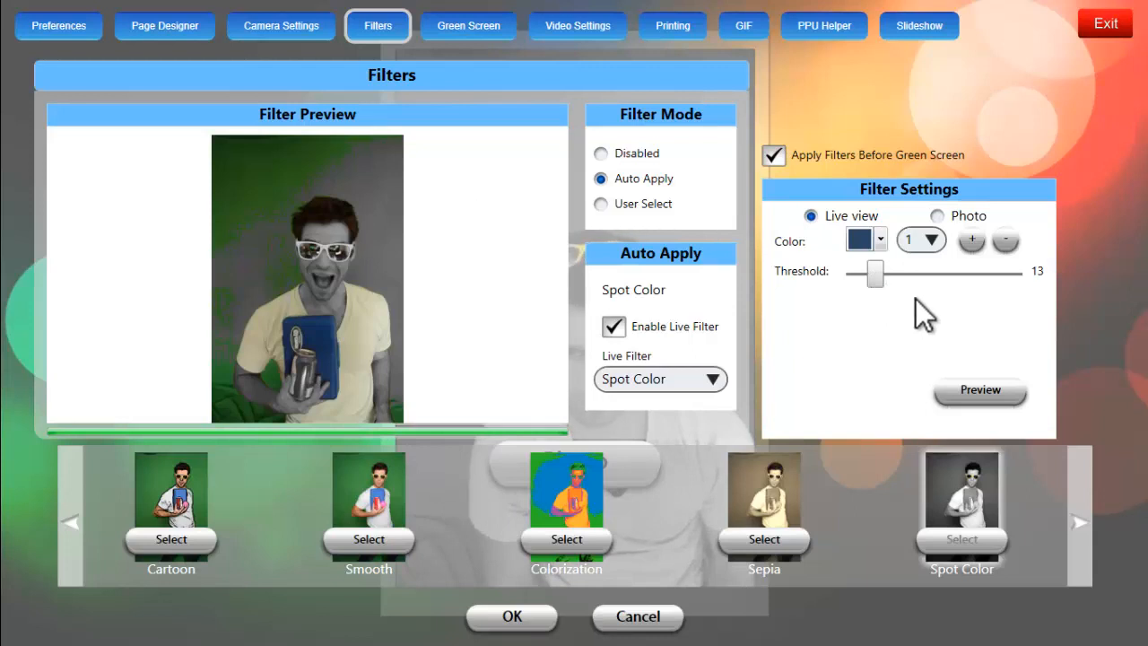
click(980, 389)
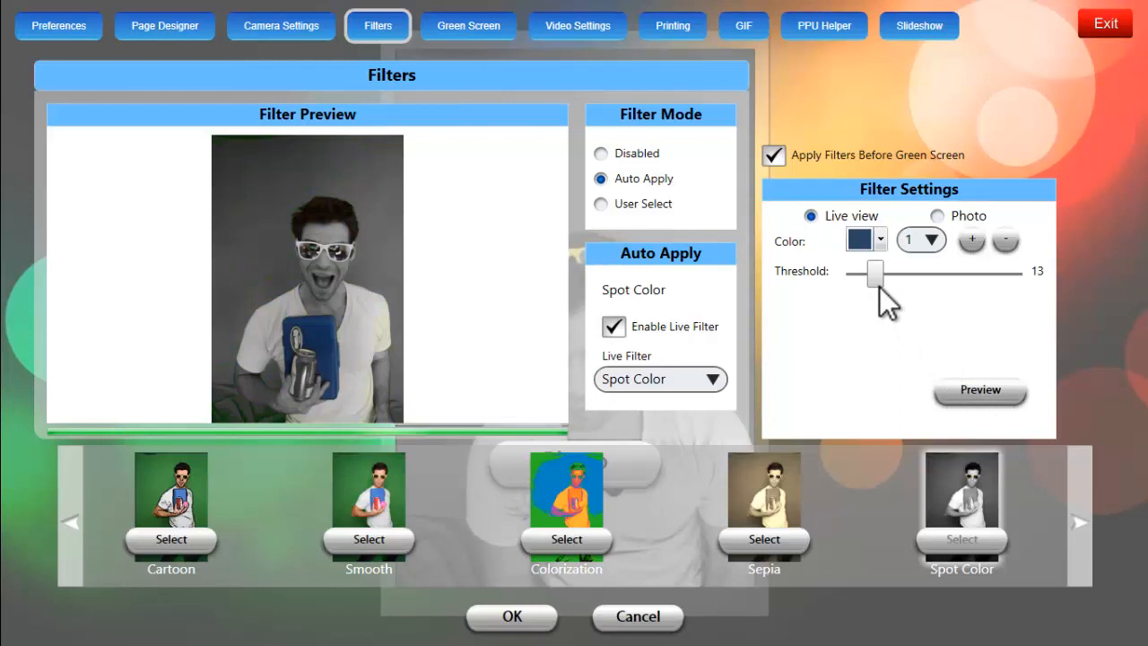
drag(875, 273, 865, 273)
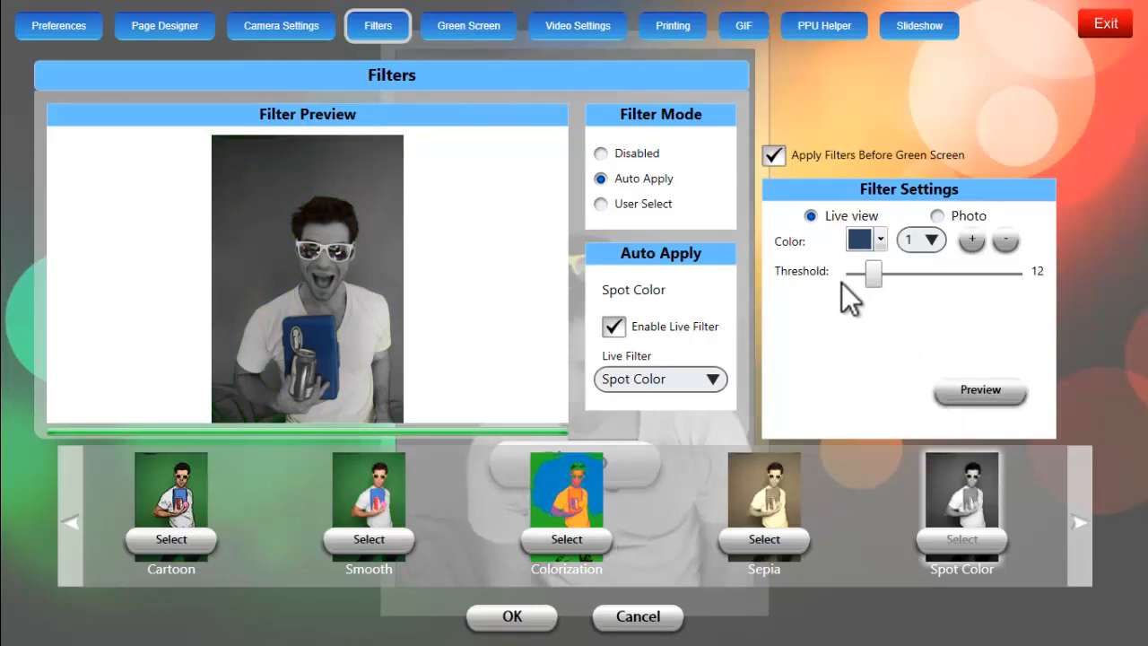
- Set the photo spot colour to blue with threshold 11 and preview the black-and-white result
click(937, 216)
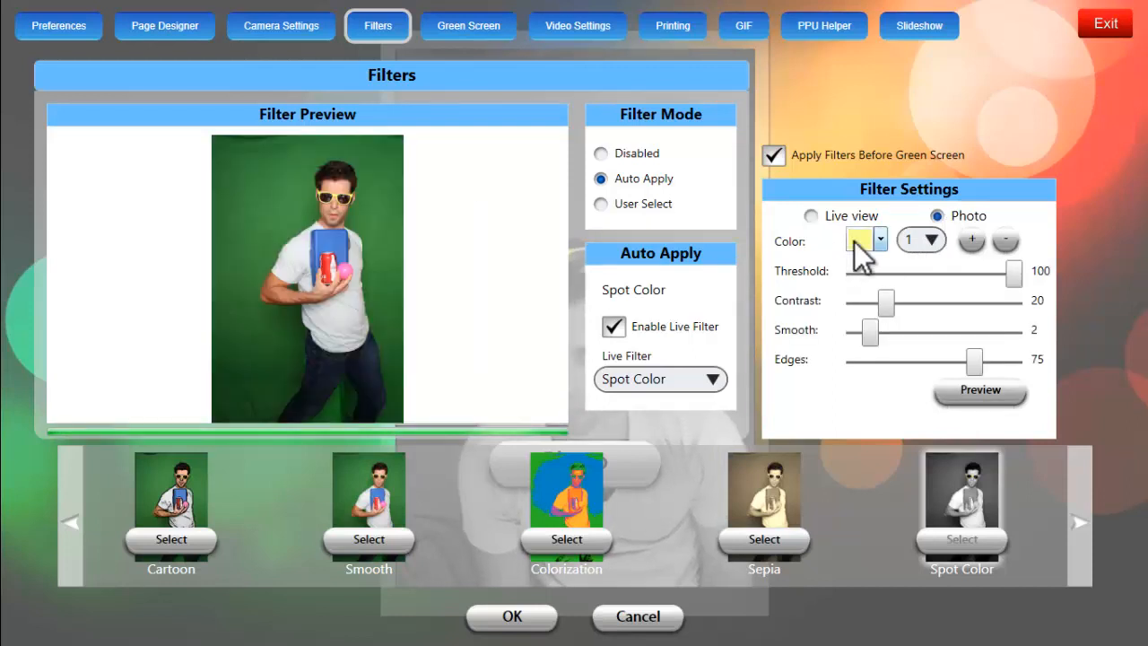
click(879, 239)
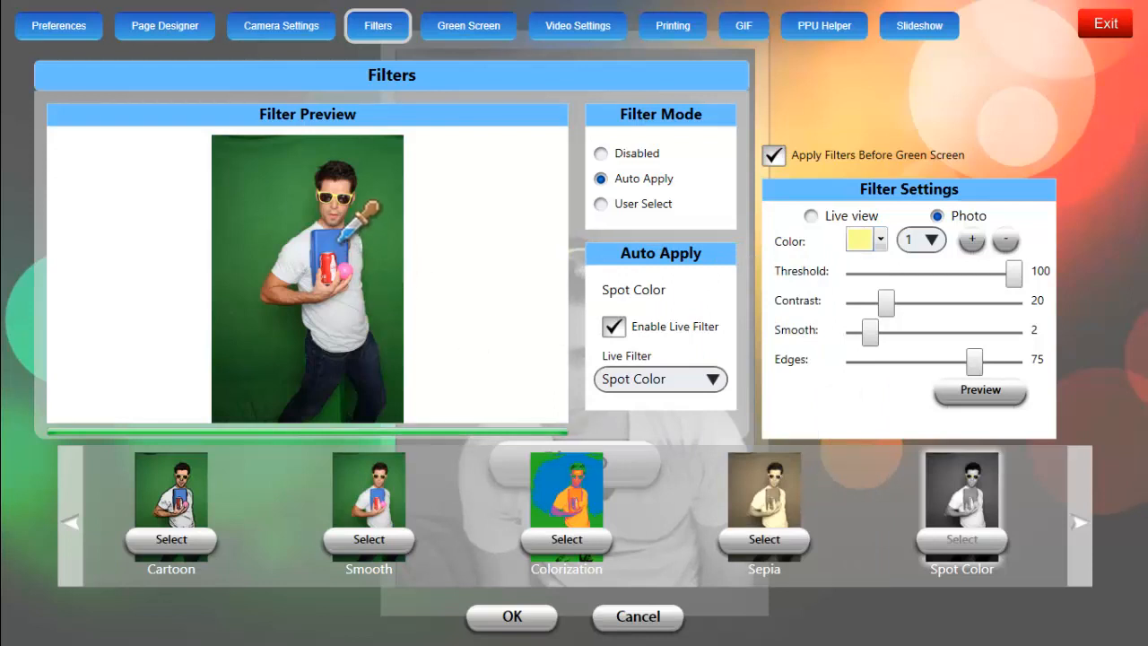
click(859, 240)
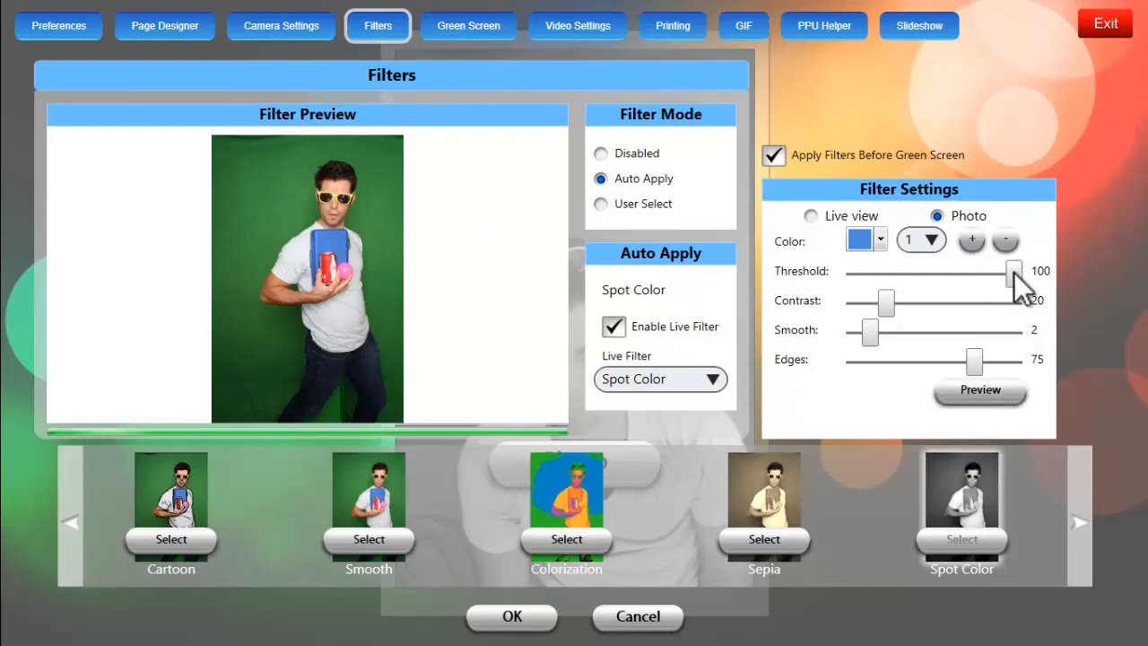
drag(1014, 271, 900, 270)
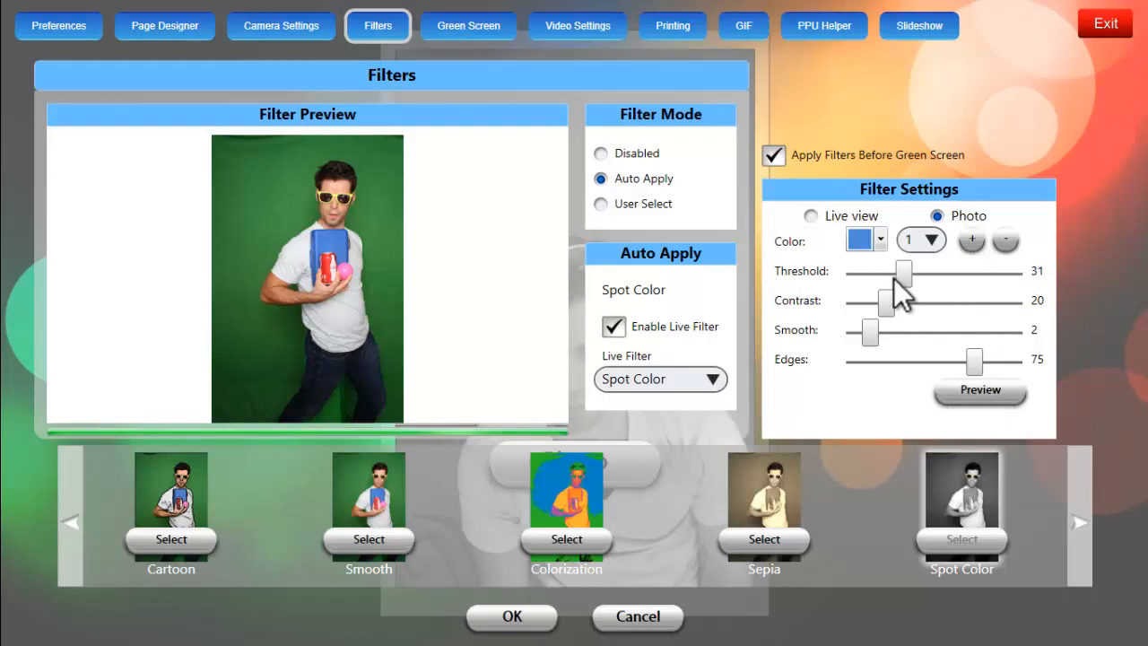
drag(904, 273, 874, 272)
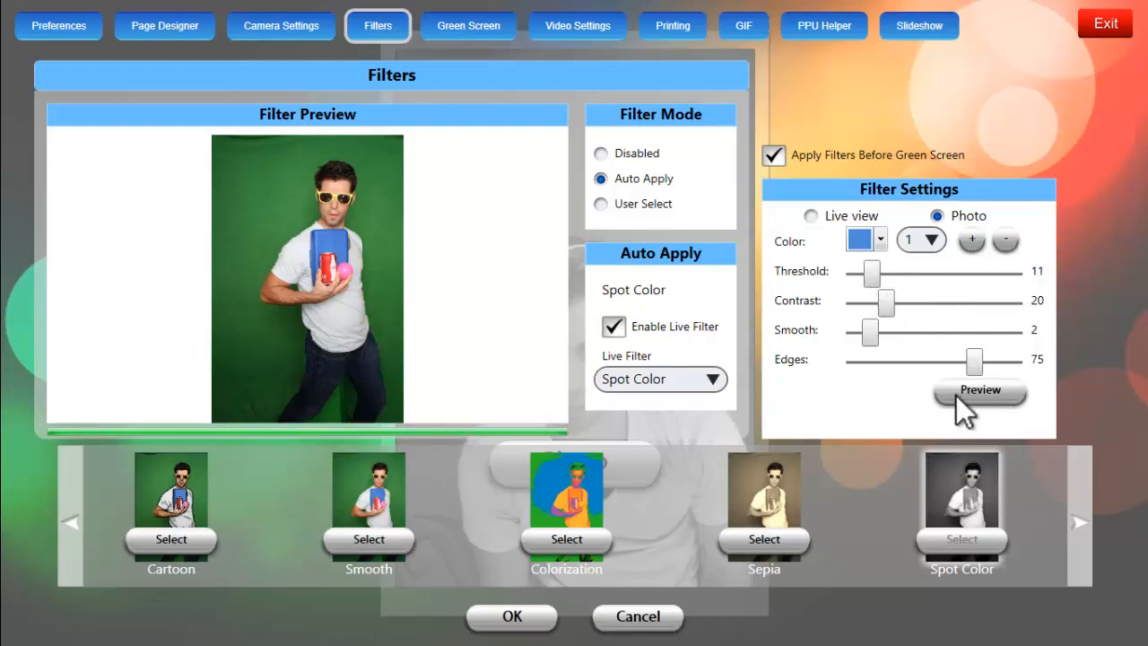
click(979, 389)
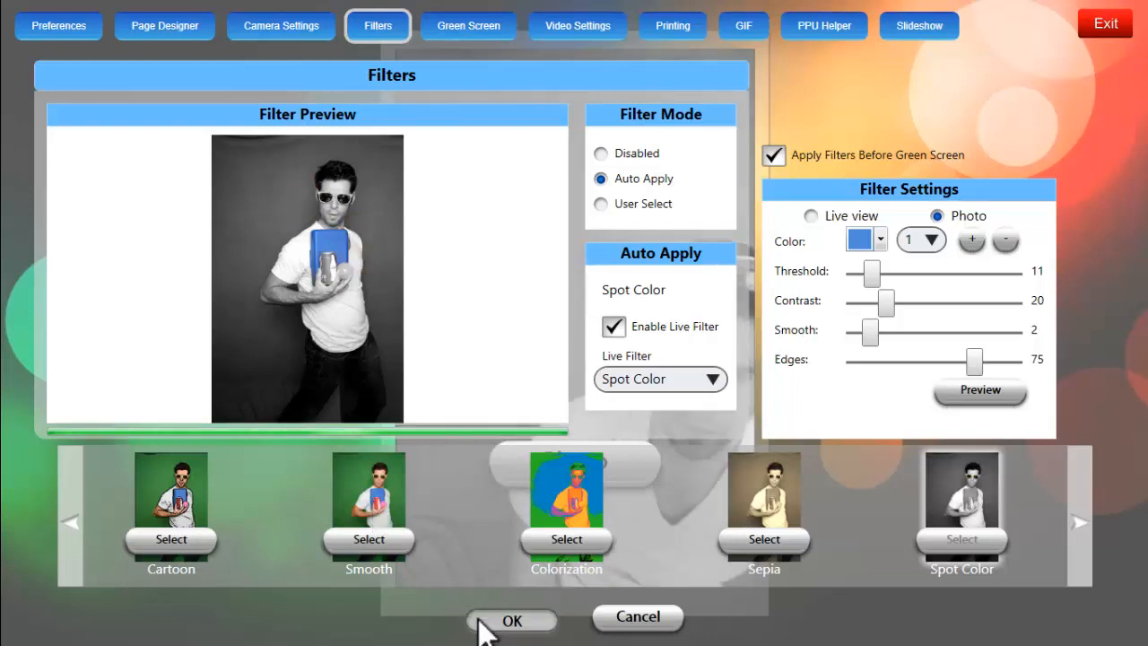
- Save the filter settings, capture the photo with only the blue card in colour, accept it and finish
click(511, 621)
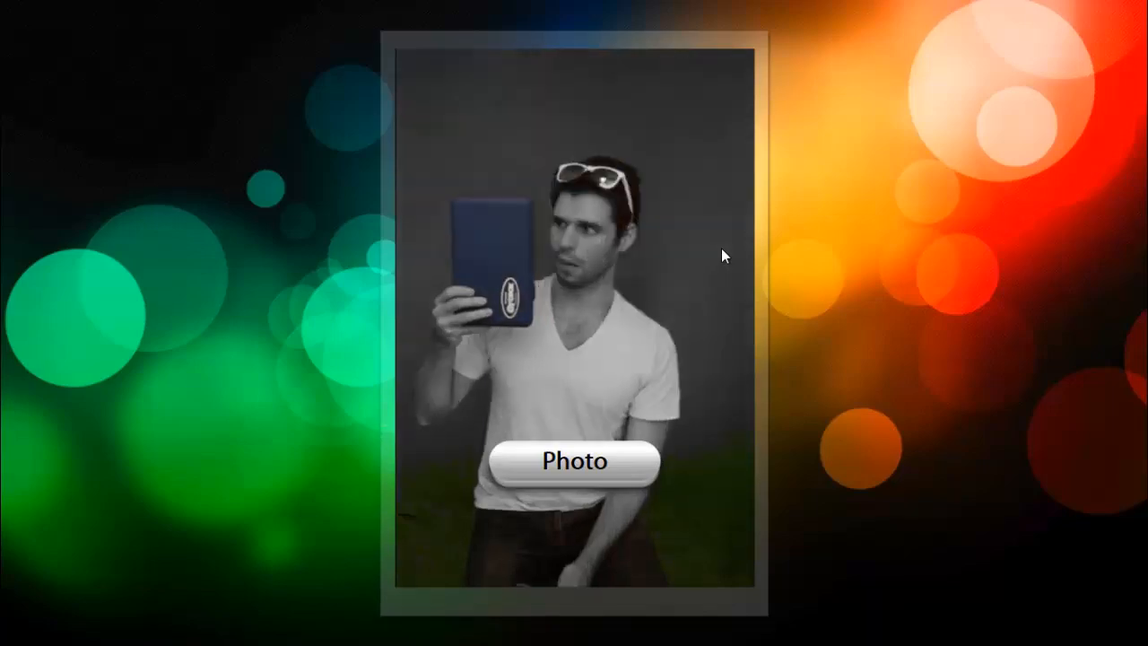
click(574, 463)
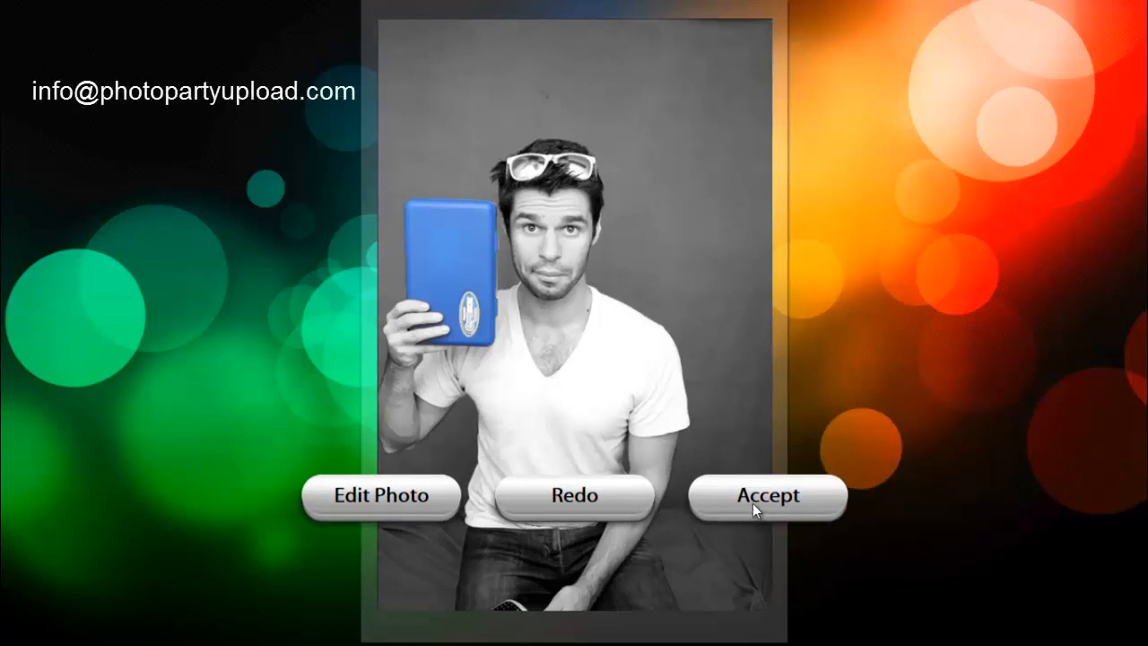
click(768, 495)
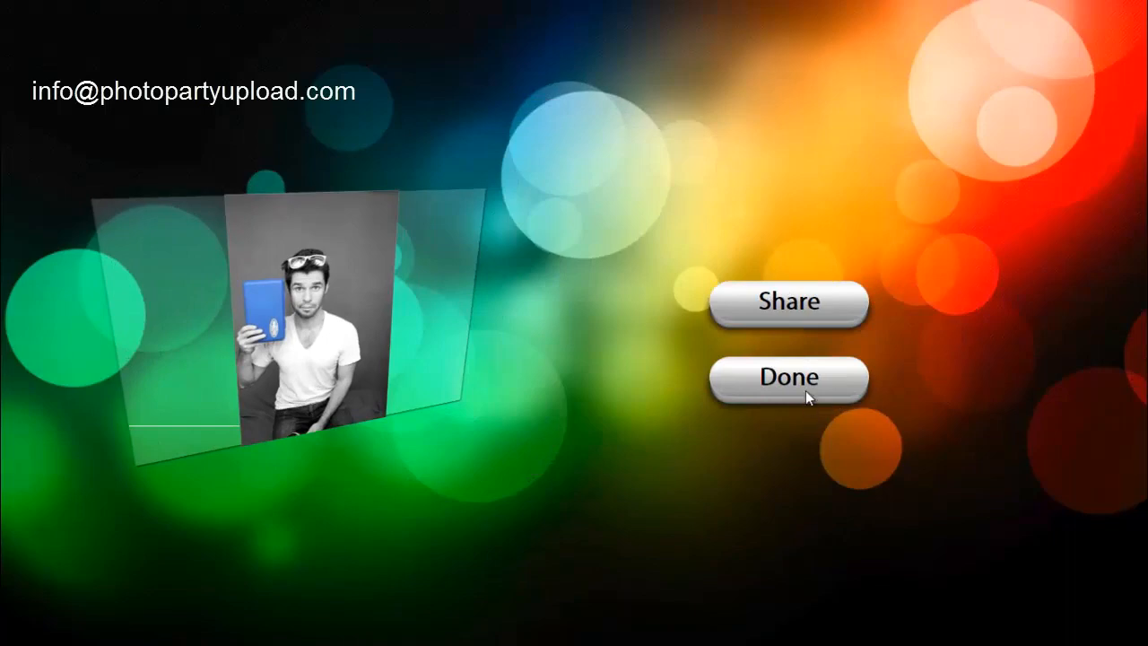
click(789, 376)
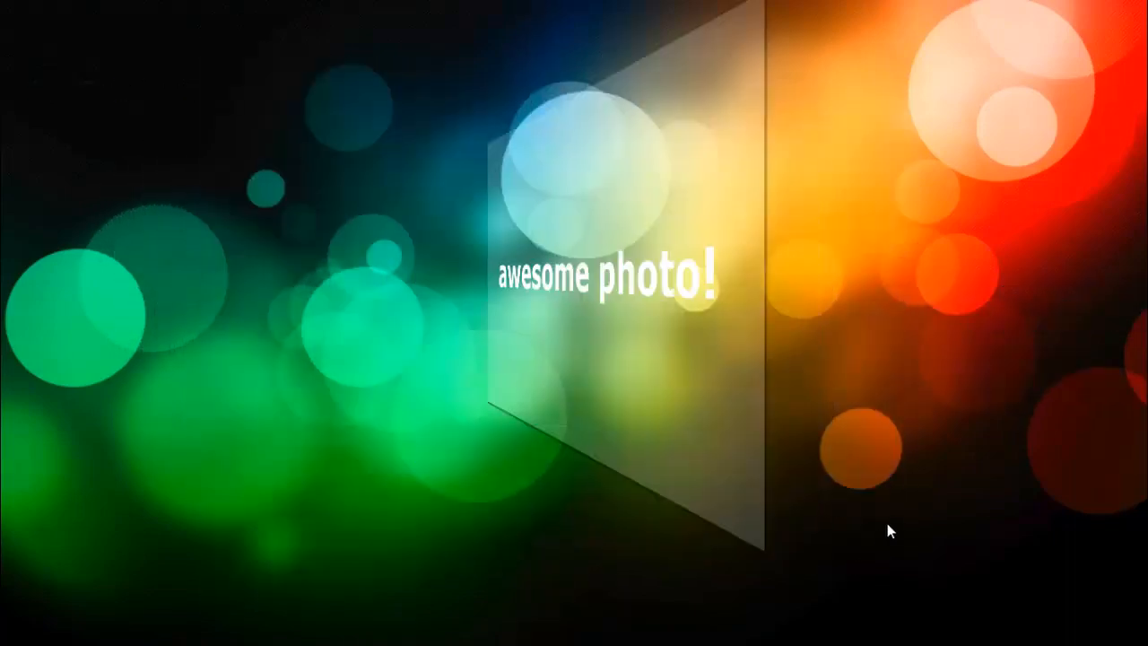